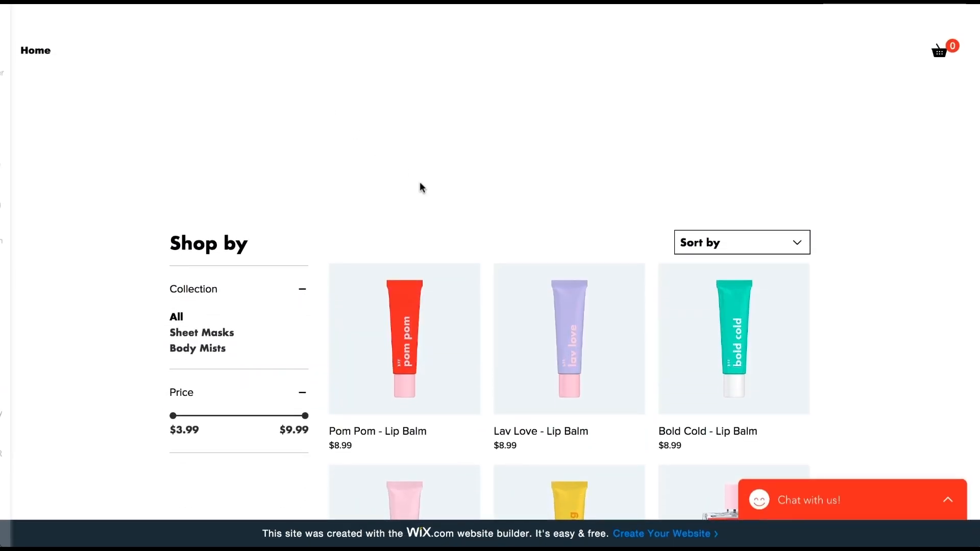
Step: View the Lav Love lip balm product on the live site and scroll its page
left_click(569, 339)
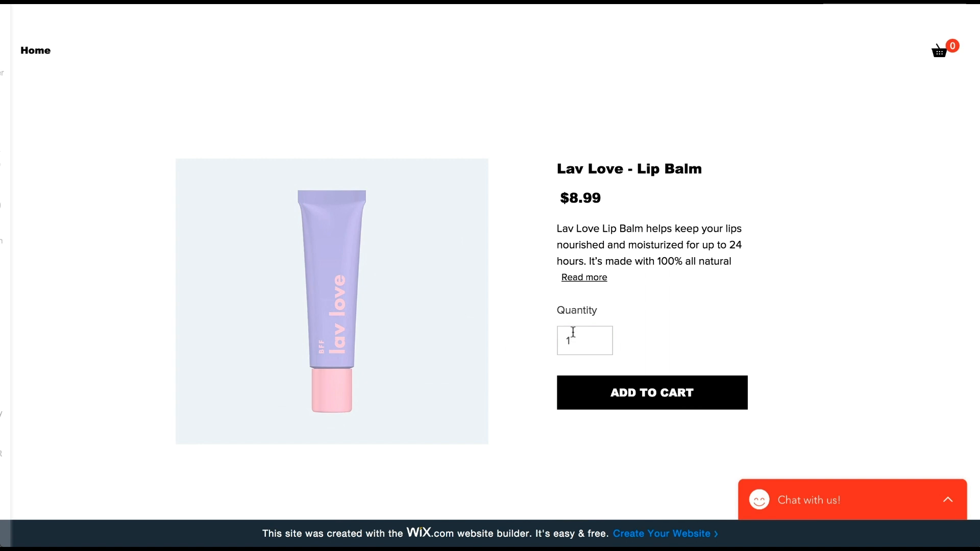
scroll("down", 3)
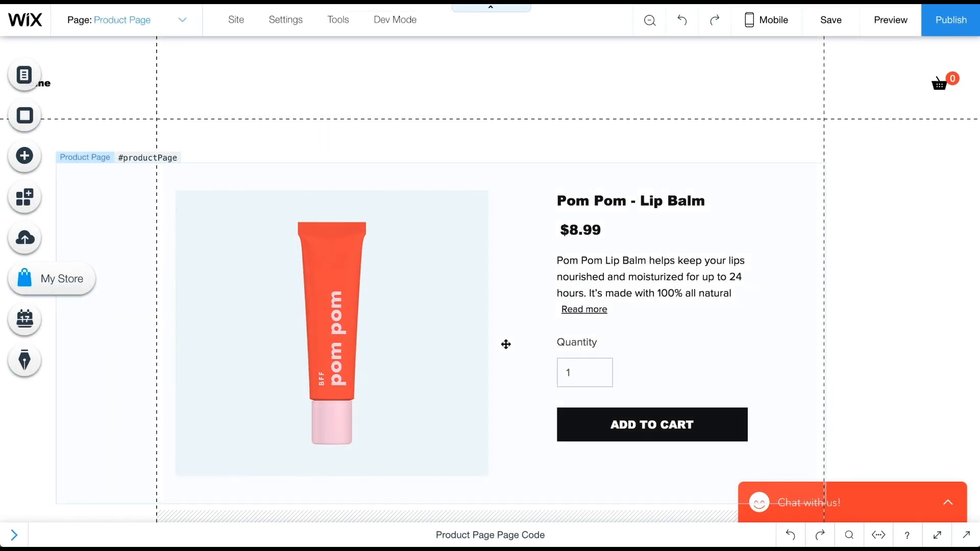
scroll("down", 3)
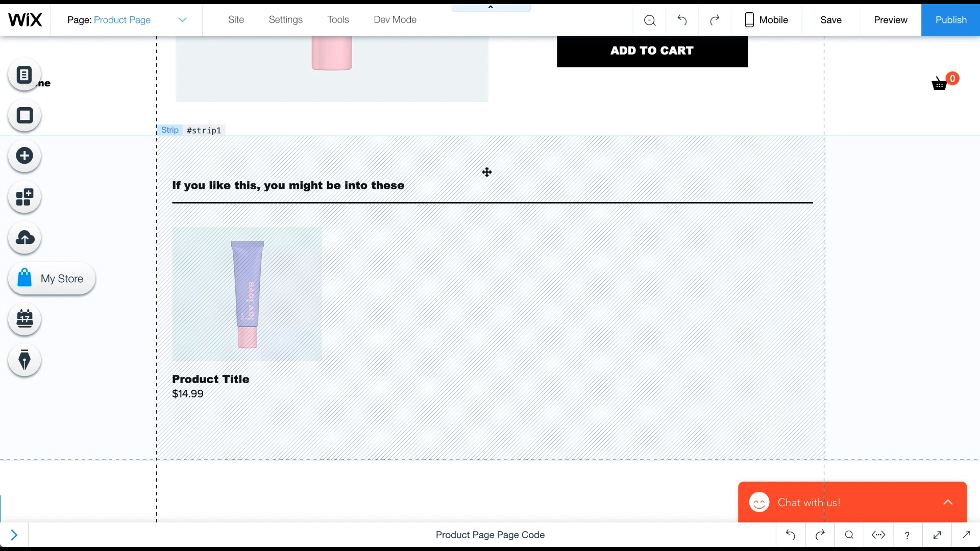
left_click(288, 185)
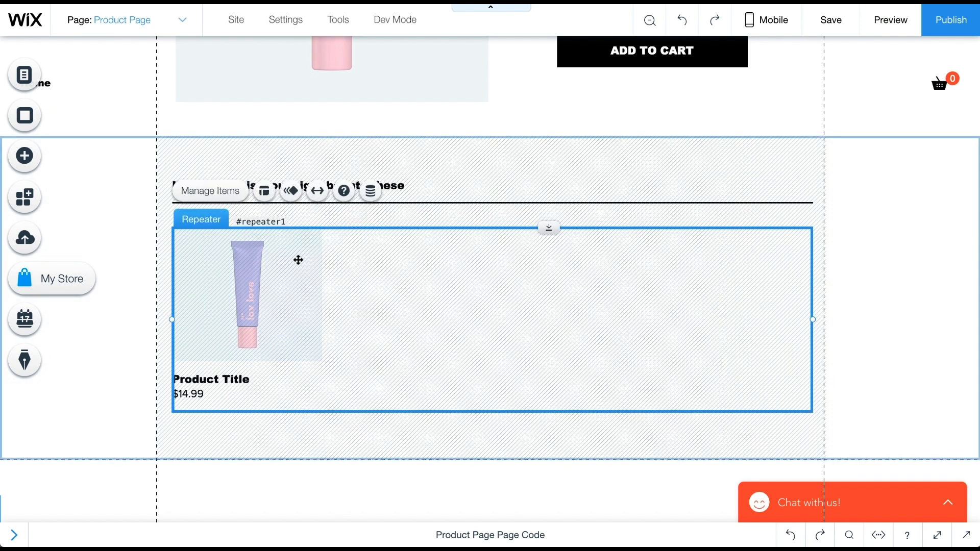
left_click(247, 297)
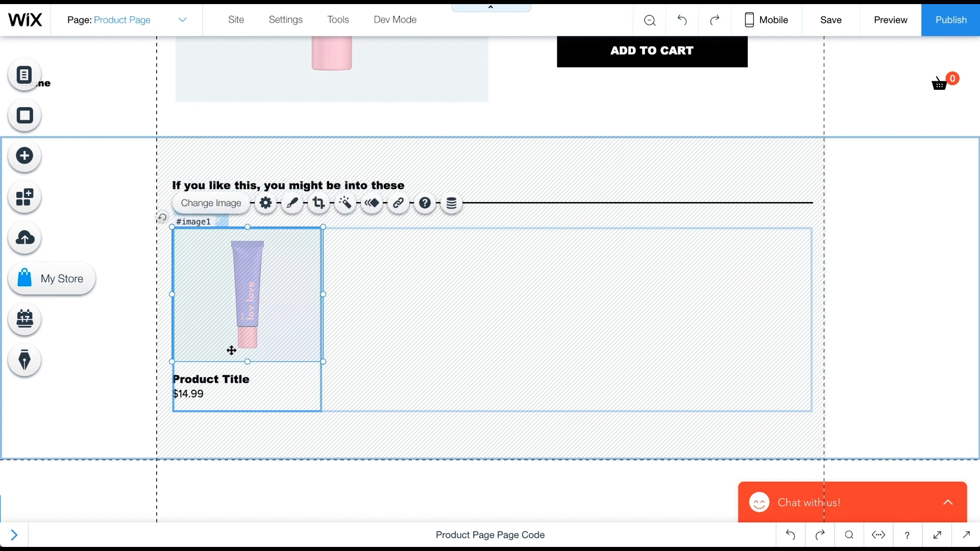
left_click(188, 394)
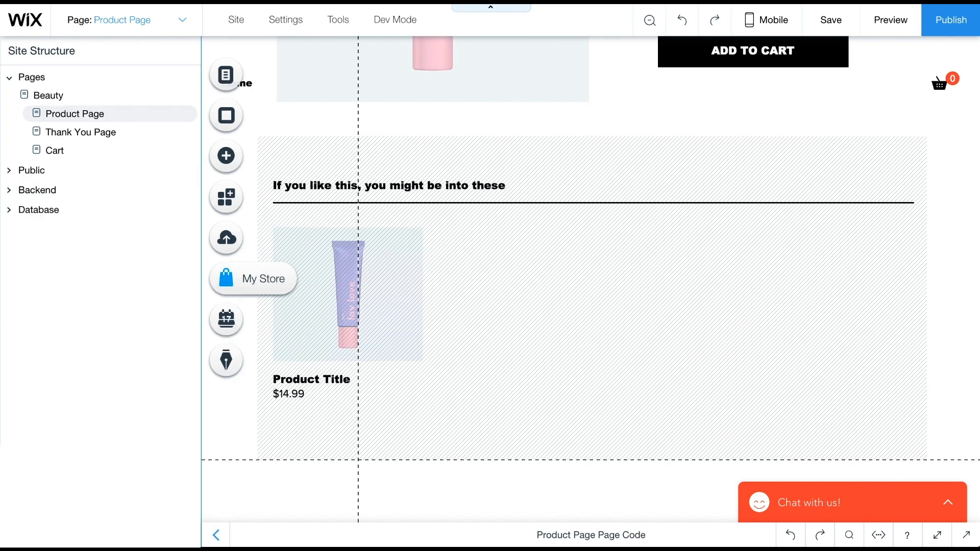
mouse_move(9, 217)
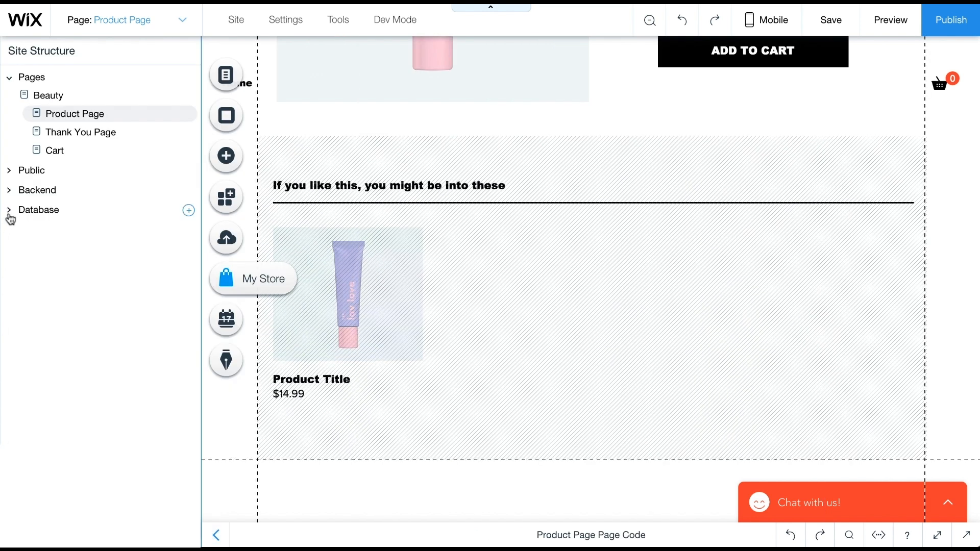
Step: Browse the Stores products collection, scrolling right to the Price column
left_click(38, 210)
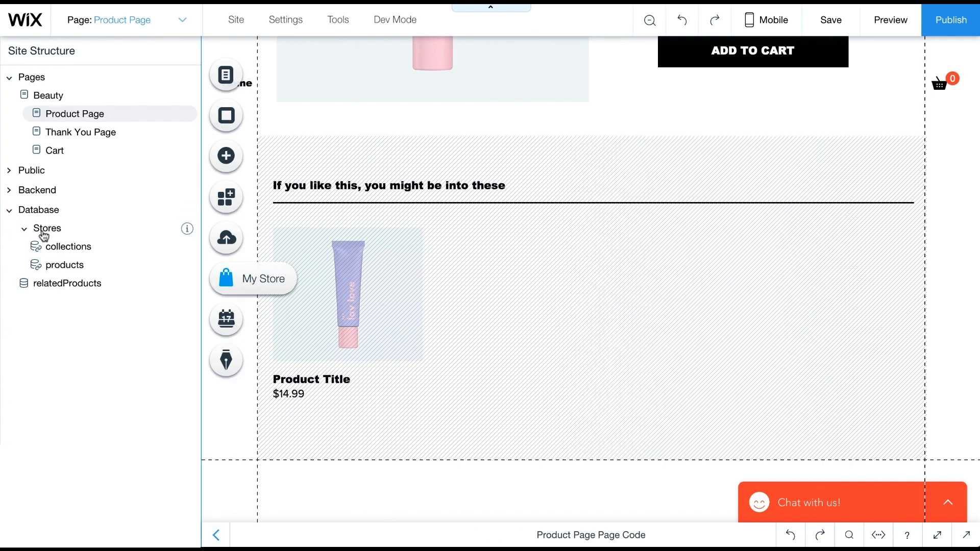
left_click(65, 265)
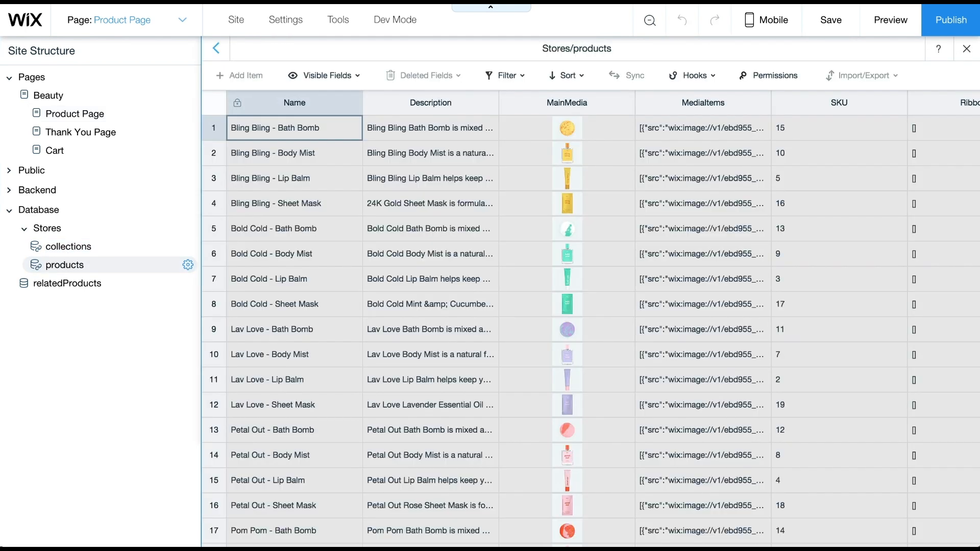
mouse_move(532, 156)
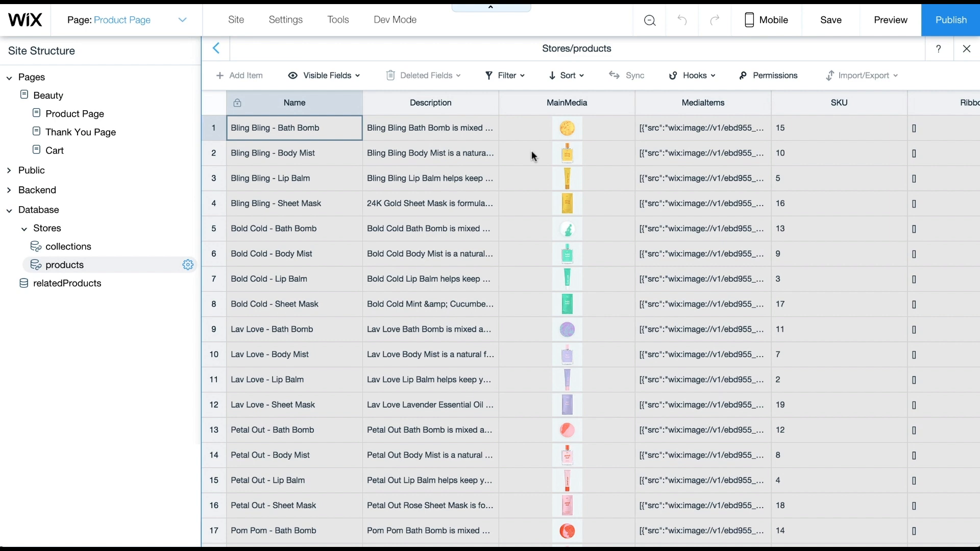
scroll("right", 3)
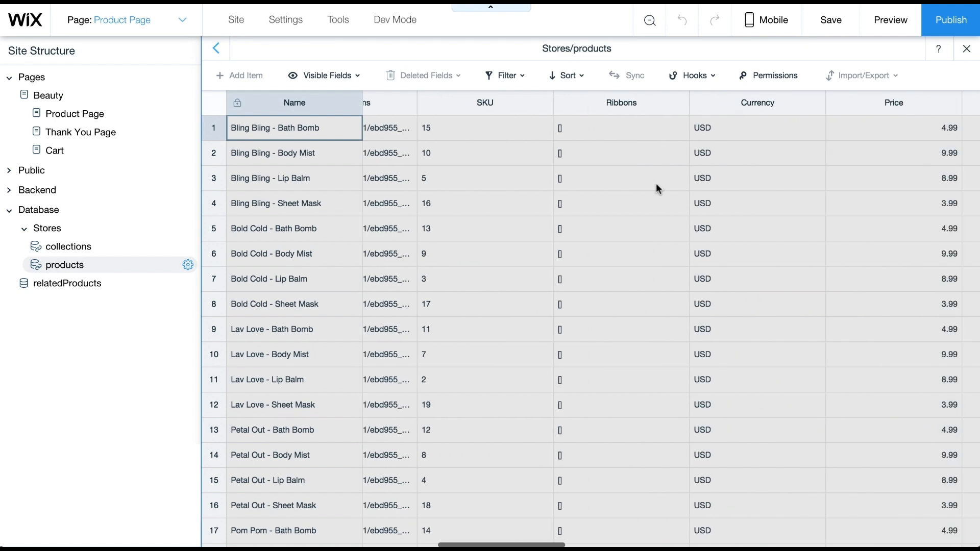
scroll("right", 3)
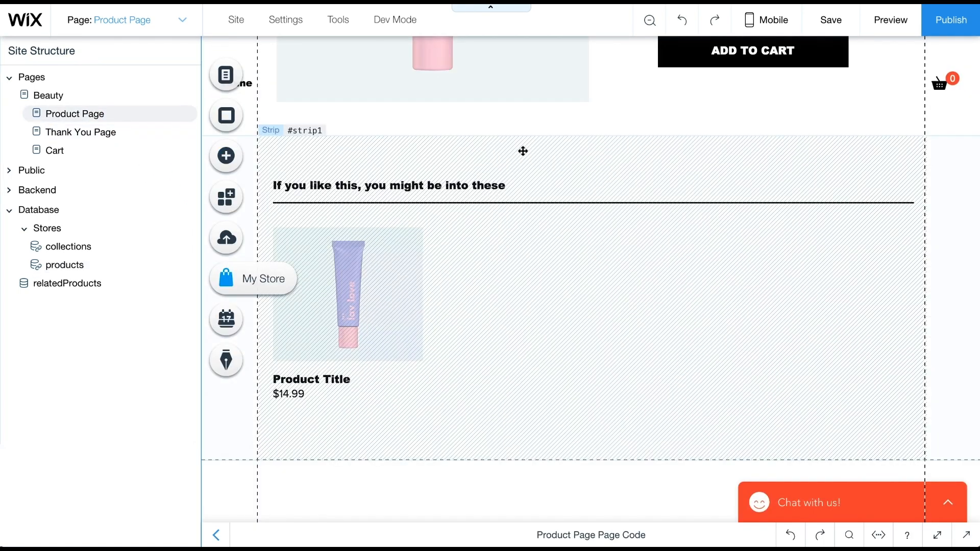
Step: Rename the related-products strip and its repeater via the Properties panel (related…, relatedItemsRe…)
right_click(522, 151)
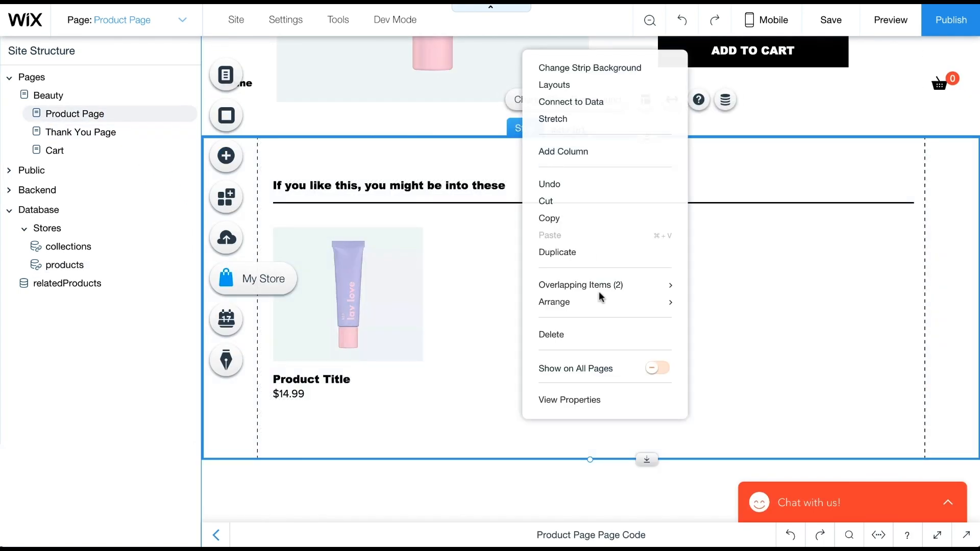
left_click(569, 400)
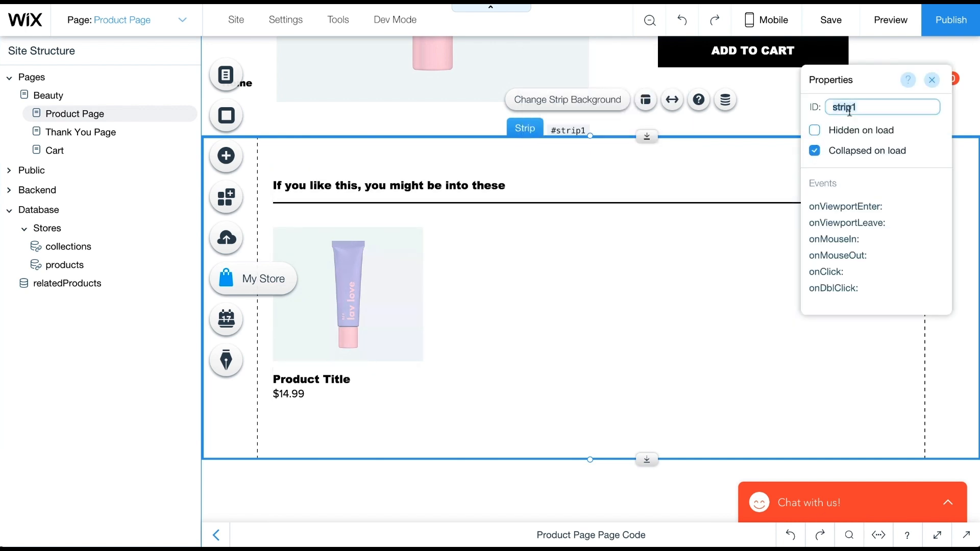
type("related")
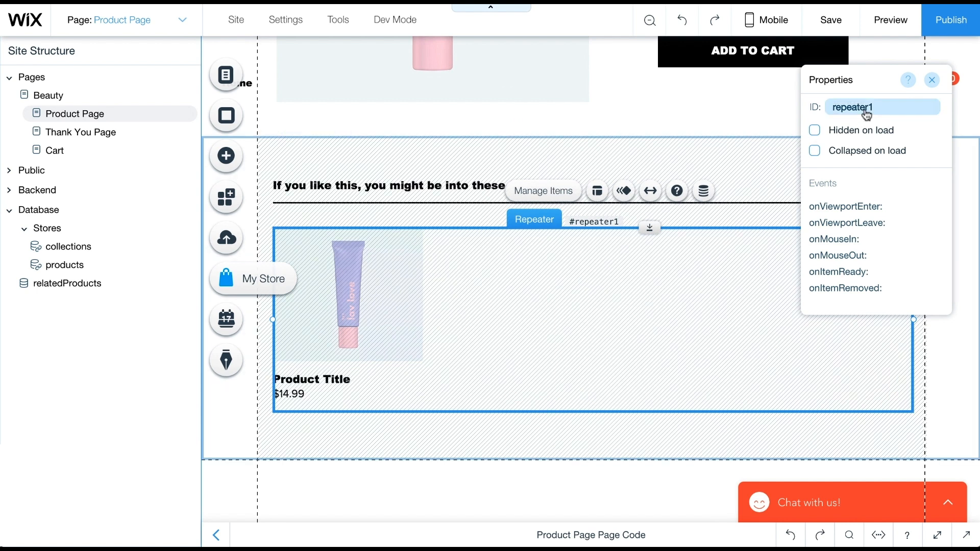
type("relatedItemsRe")
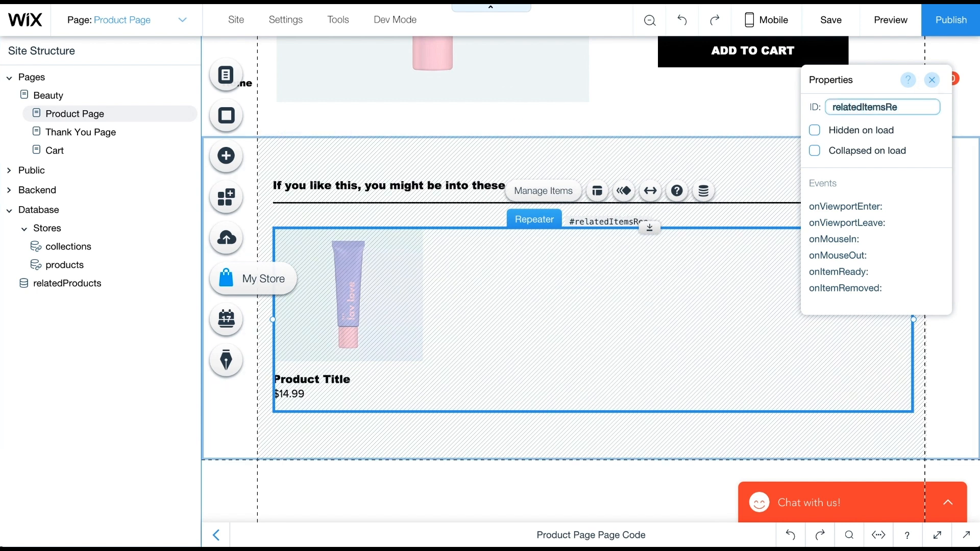
Step: Give the repeater item's product image and title text elements descriptive IDs
left_click(348, 297)
type("pro")
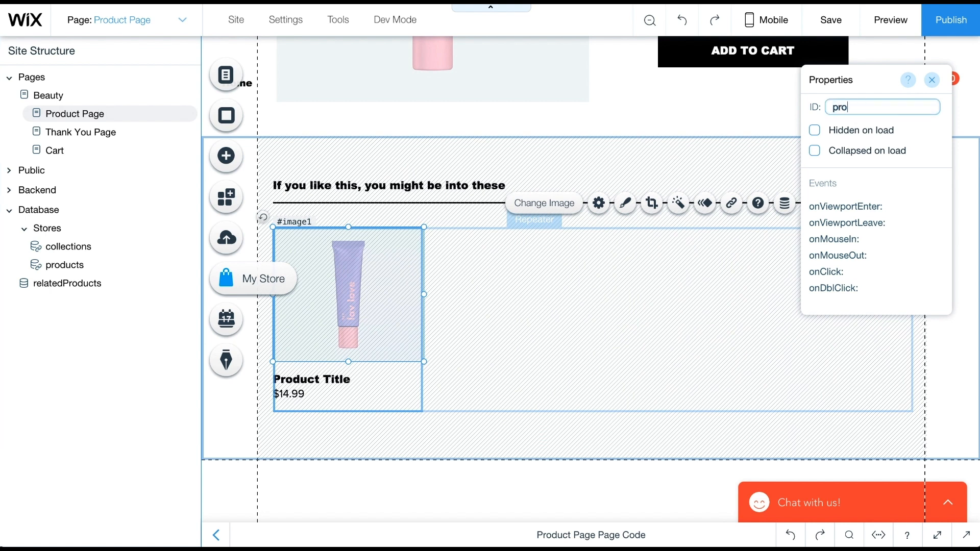
left_click(311, 380)
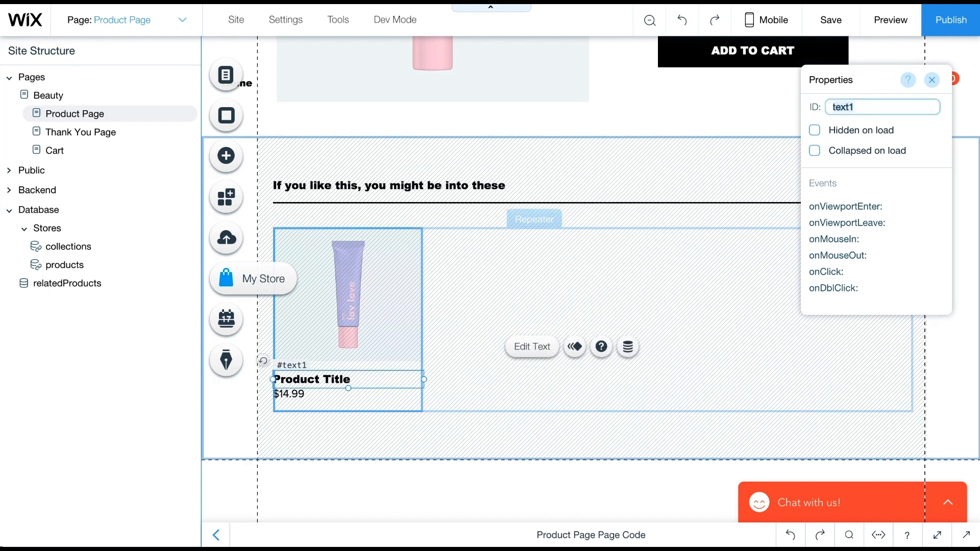
left_click(288, 394)
type("let product = a")
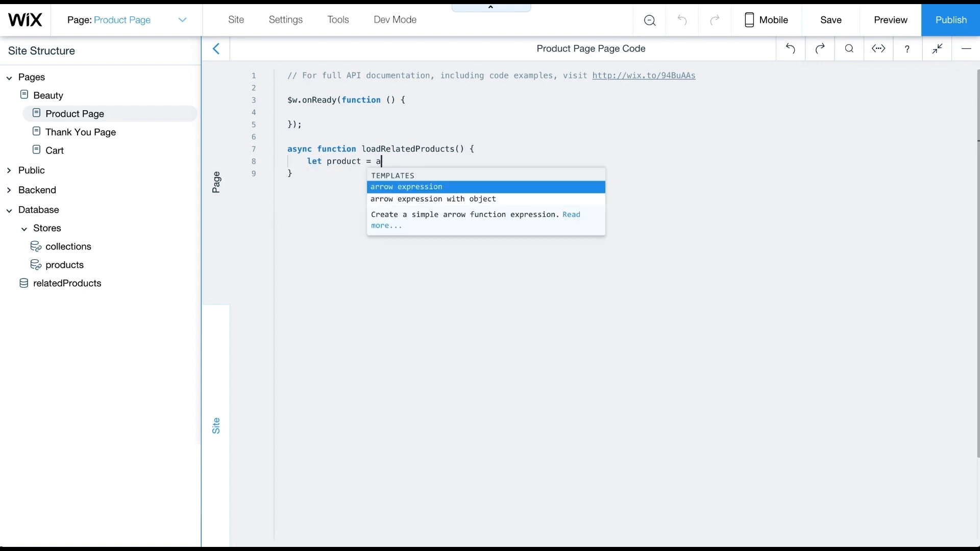
Step: Write loadRelatedProducts awaiting $w('#productPage').getProduct() and call it from onReady
type("wait $w('#productPage').getProduct")
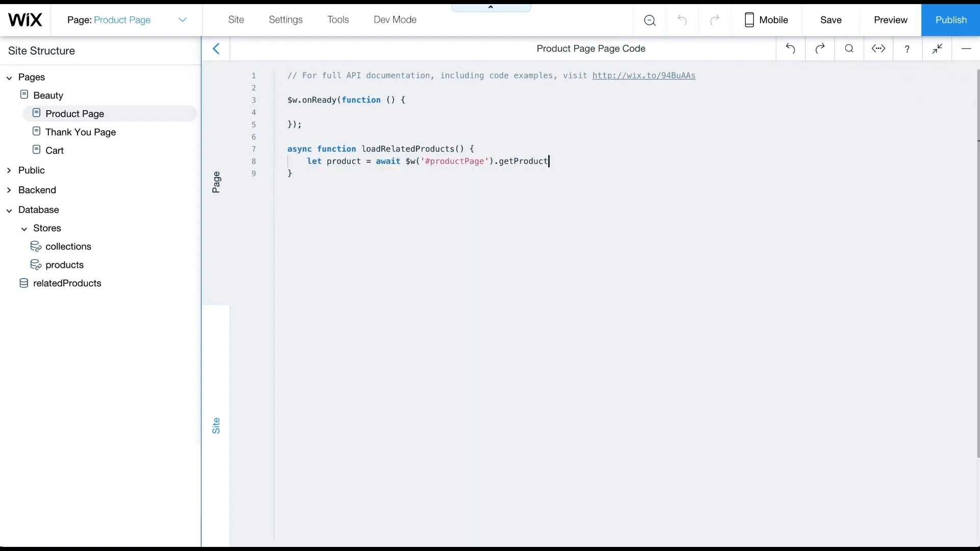
type("();")
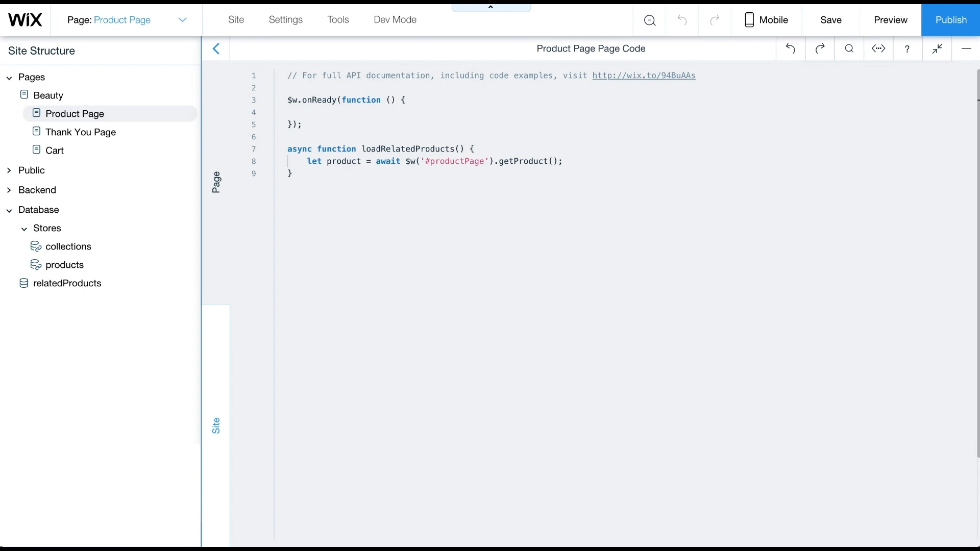
type("loadRelatedProducts();")
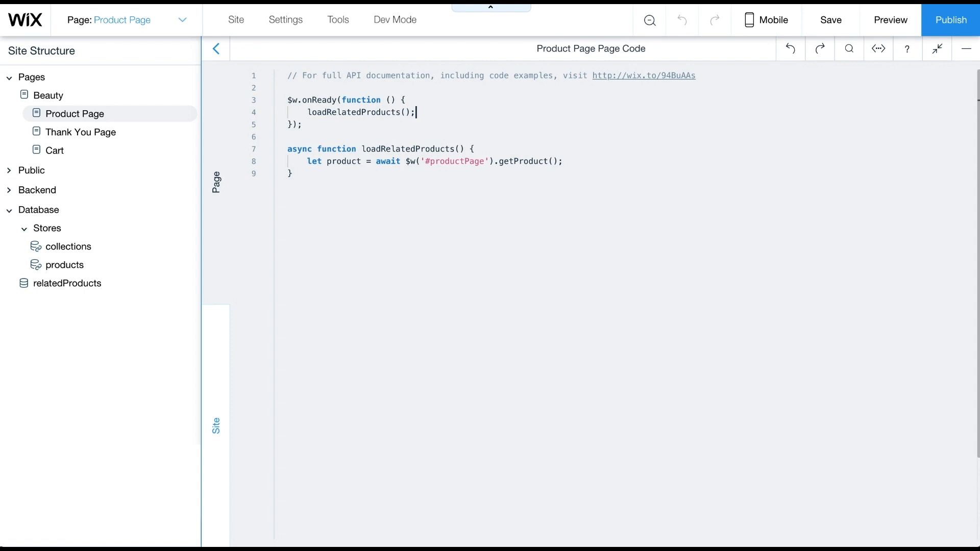
Step: Call relatedProductsByPrice(product) in loadRelatedProducts and import wixData from 'wix-data'
type("async function relatedProductsByPrice(product) {")
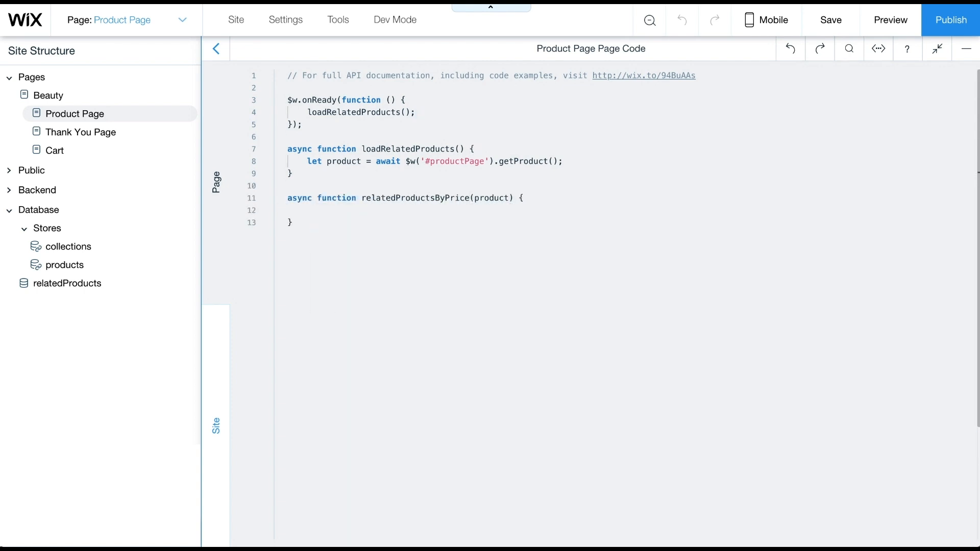
type("let relatedProductsResult = await")
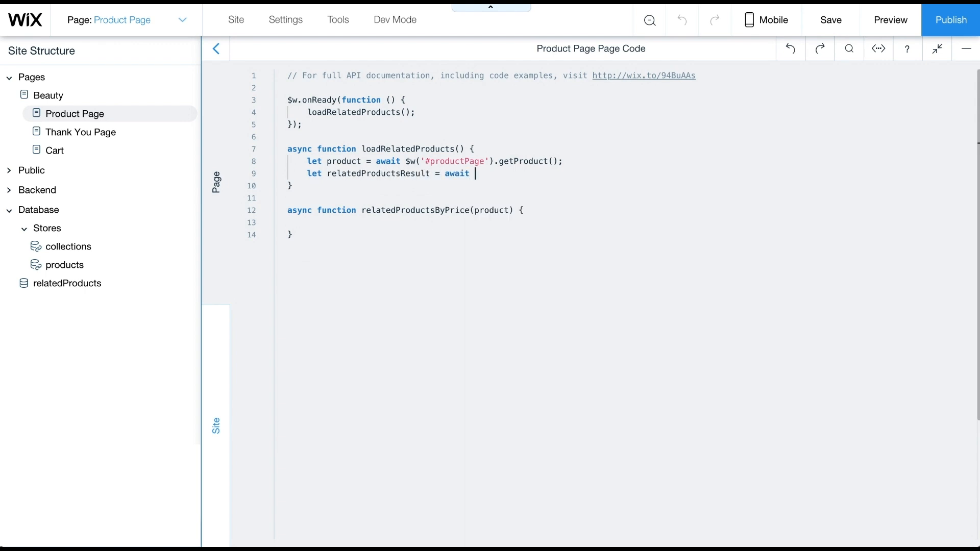
type("relatedProductsByPrice(product);")
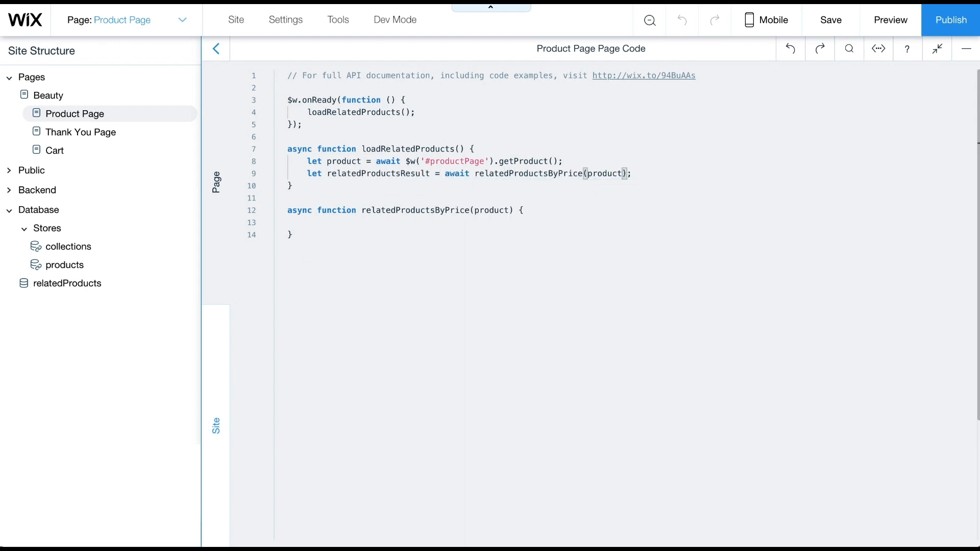
left_click(9, 209)
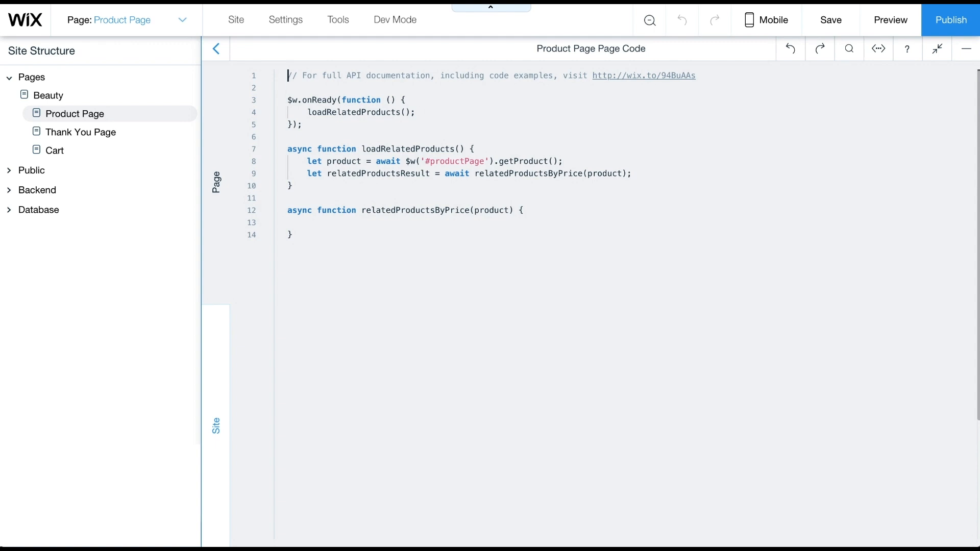
type("import wixData from 'wix-data';")
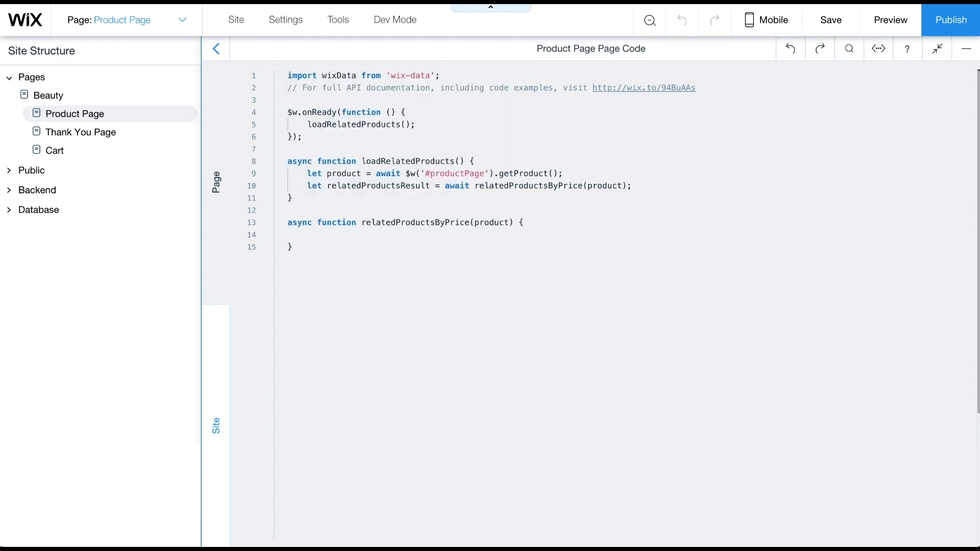
Step: Write relatedProductsByPrice querying prices between 0.8x and 1.2x, excluding the product's own _id
left_click(441, 88)
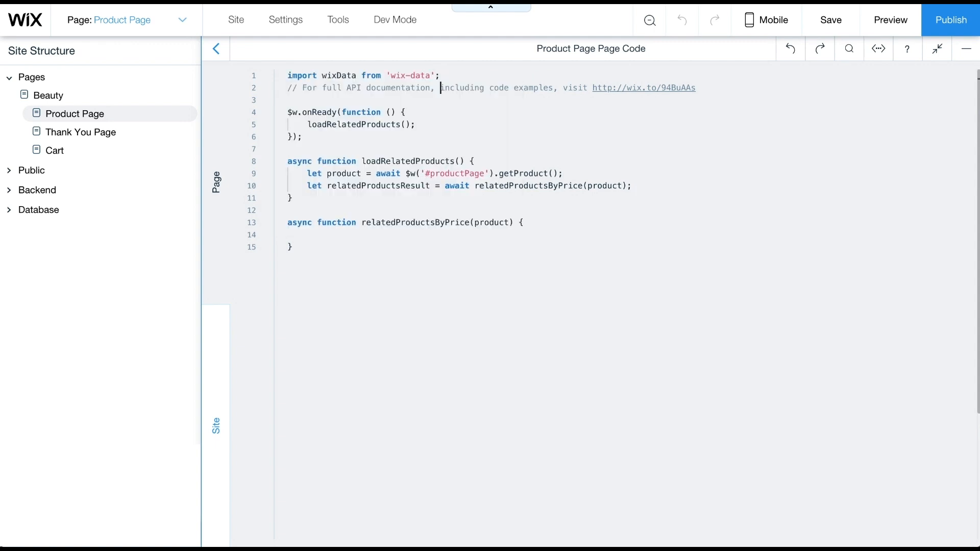
type("let productId = product._id;")
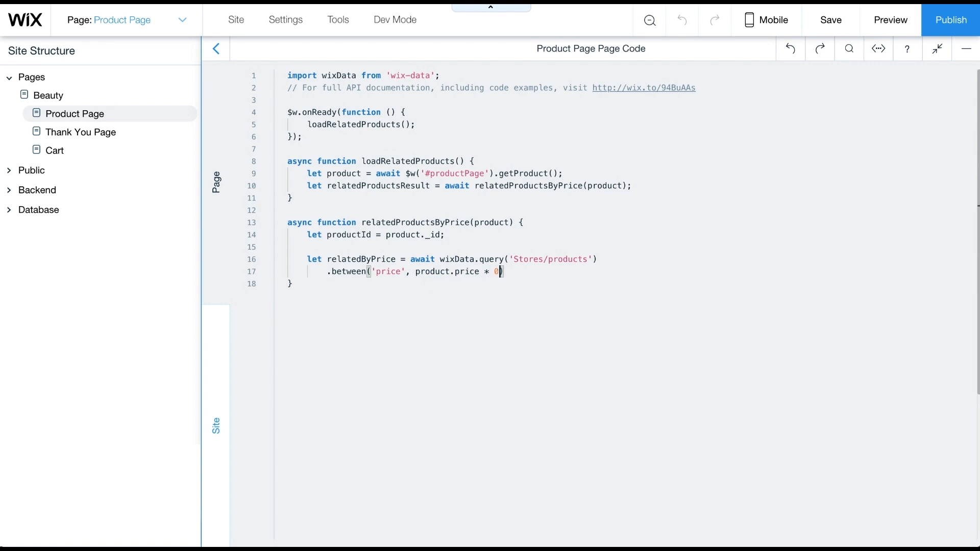
type(".8, product.price * 1.2)")
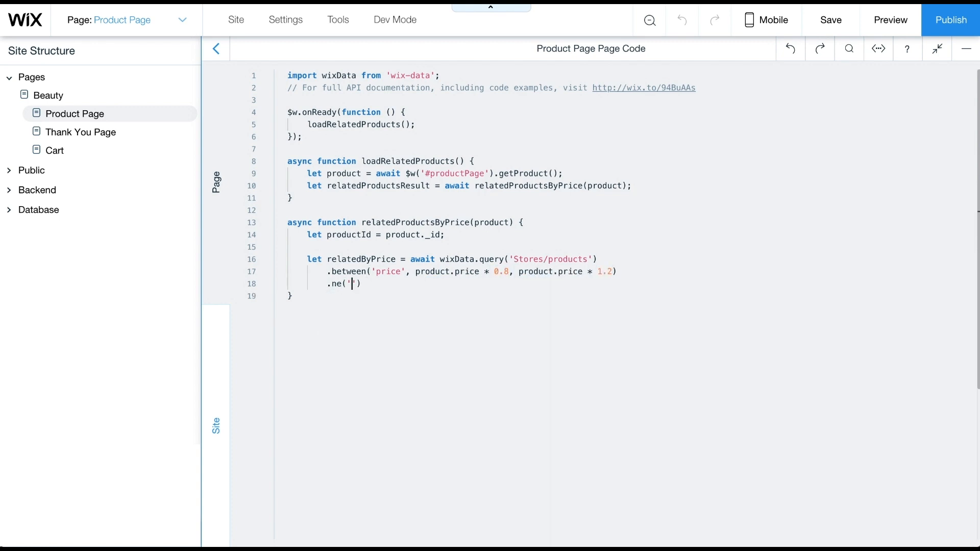
type("_id', productId)")
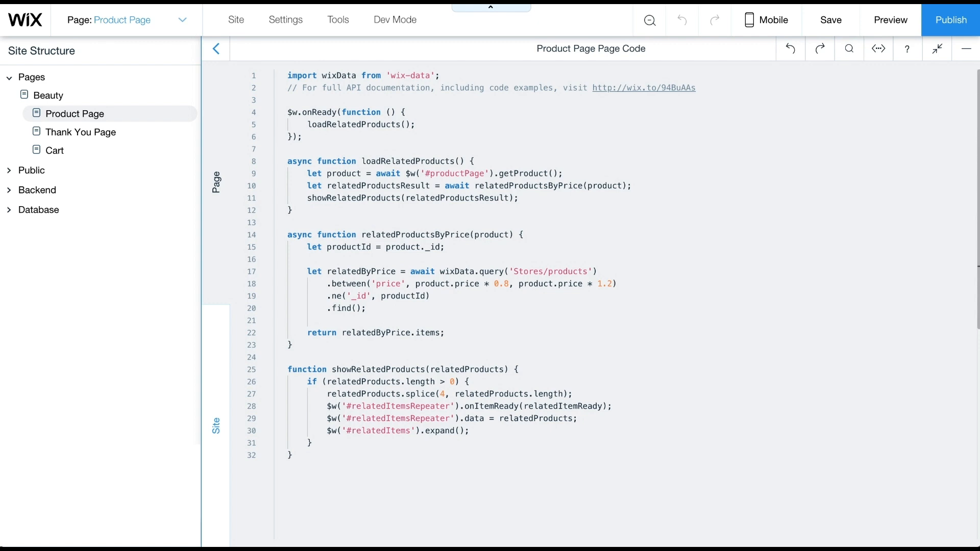
Step: Add an else branch collapsing #relatedItems when no related products are found
double_click(412, 198)
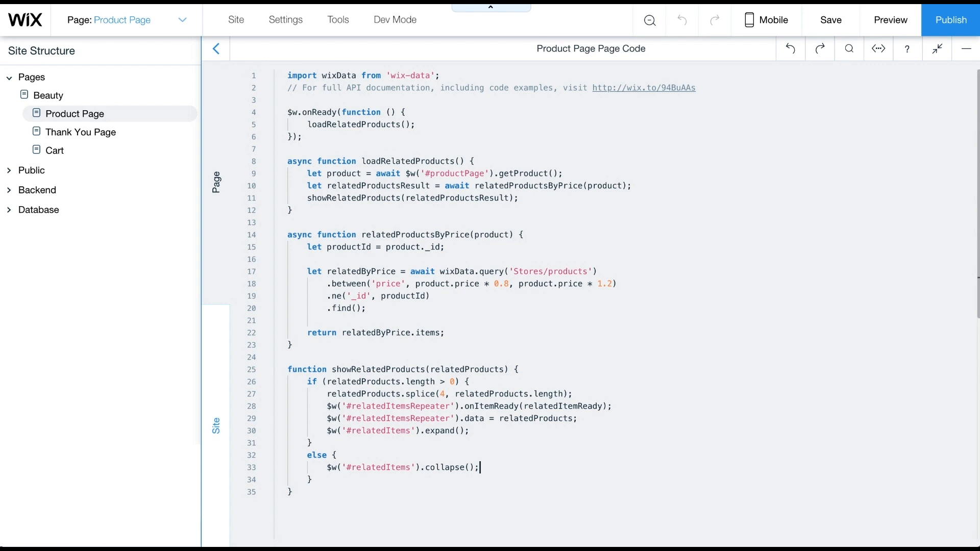
type("function relate")
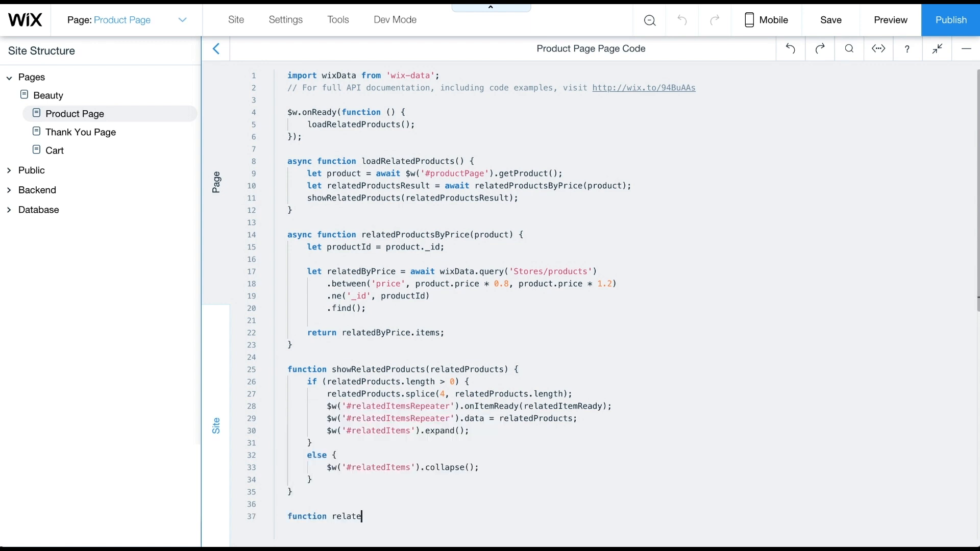
Step: Write relatedItemReady($w, product) setting #productImage src to product.mainMedia
type("dItemReady($w)")
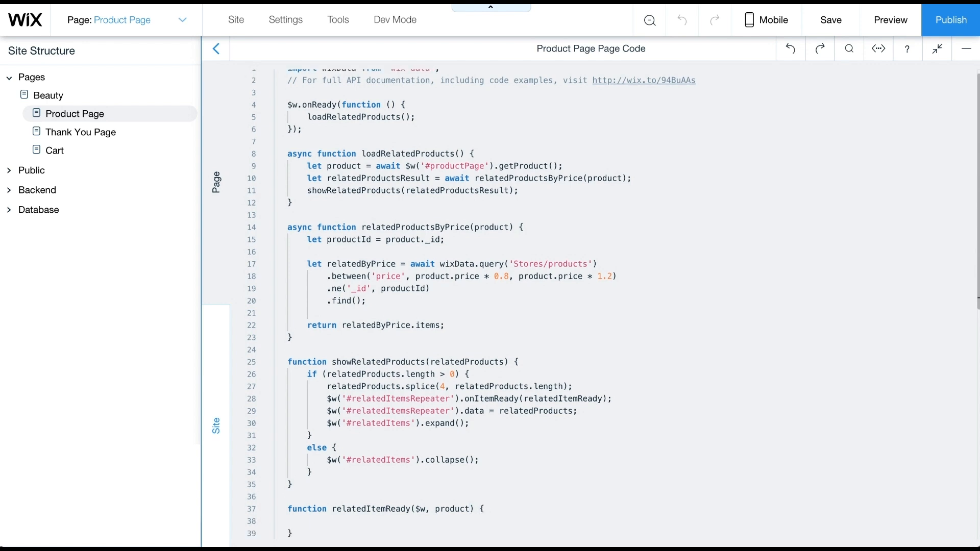
left_click(307, 522)
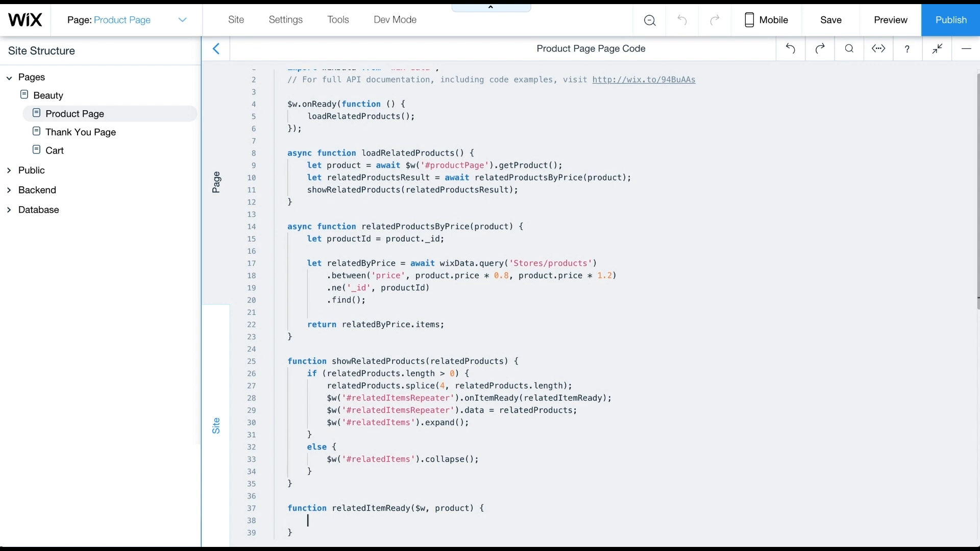
type("$w('#productImage').src = product.mainMedia;")
type("import wixLocation from 'wix-location';")
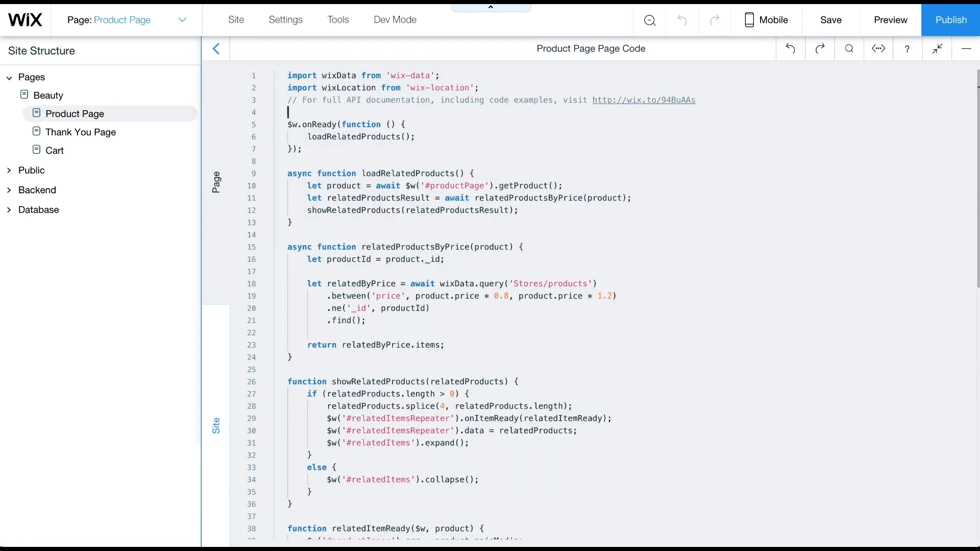
scroll("down", 3)
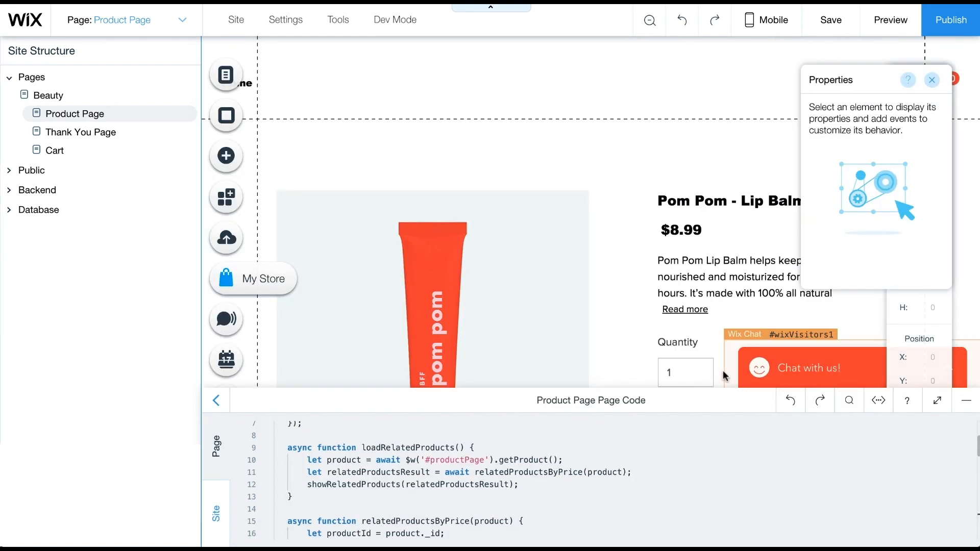
Step: Preview Pom Pom - Lip Balm's four related products, then return to the shop listing
left_click(890, 19)
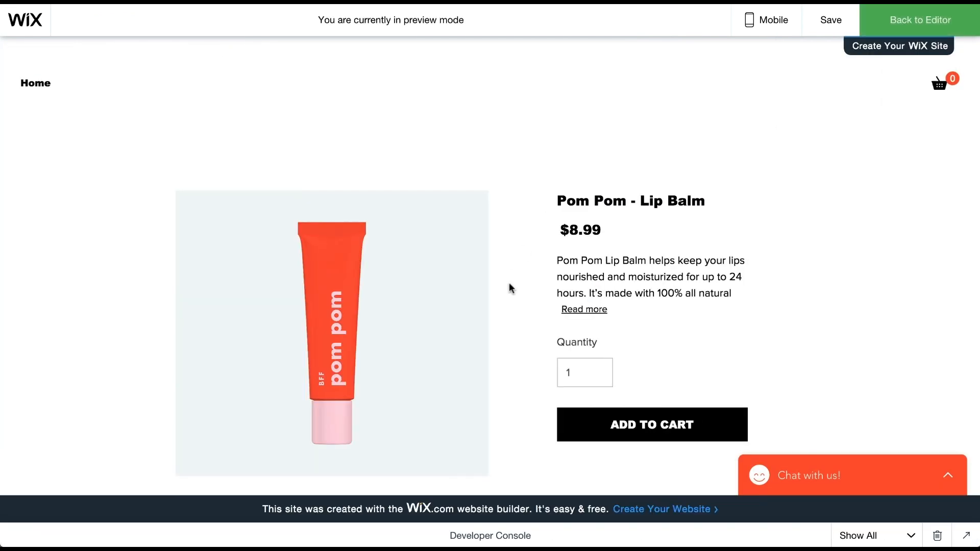
scroll("down", 3)
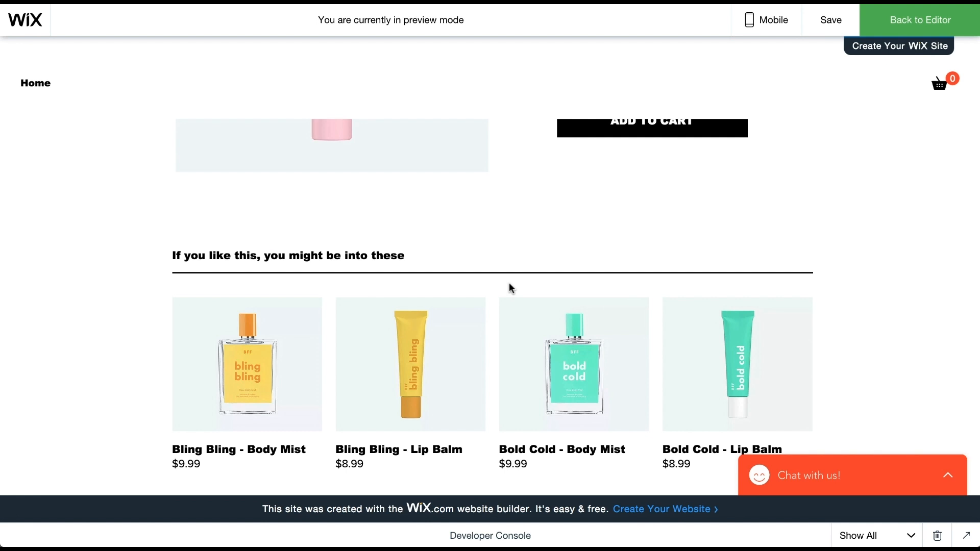
left_click(34, 83)
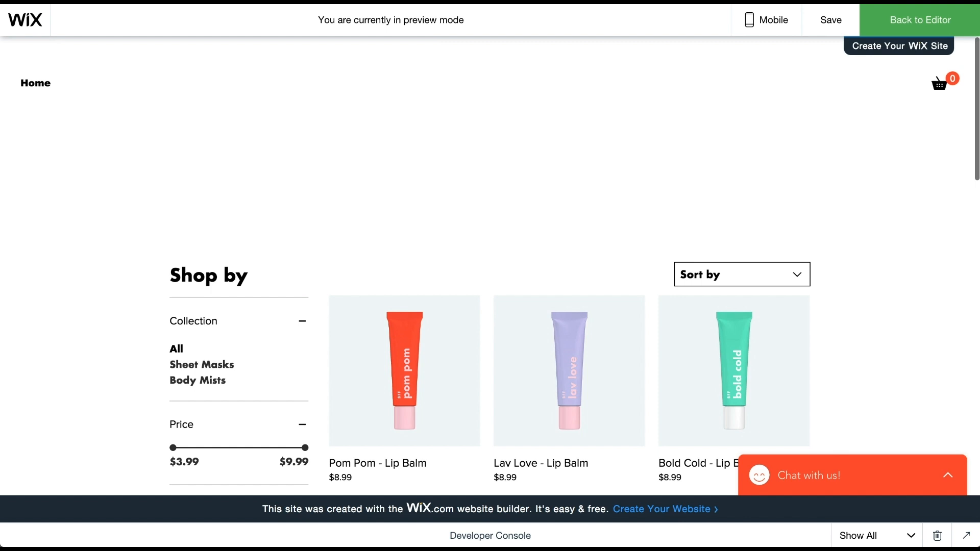
scroll("down", 3)
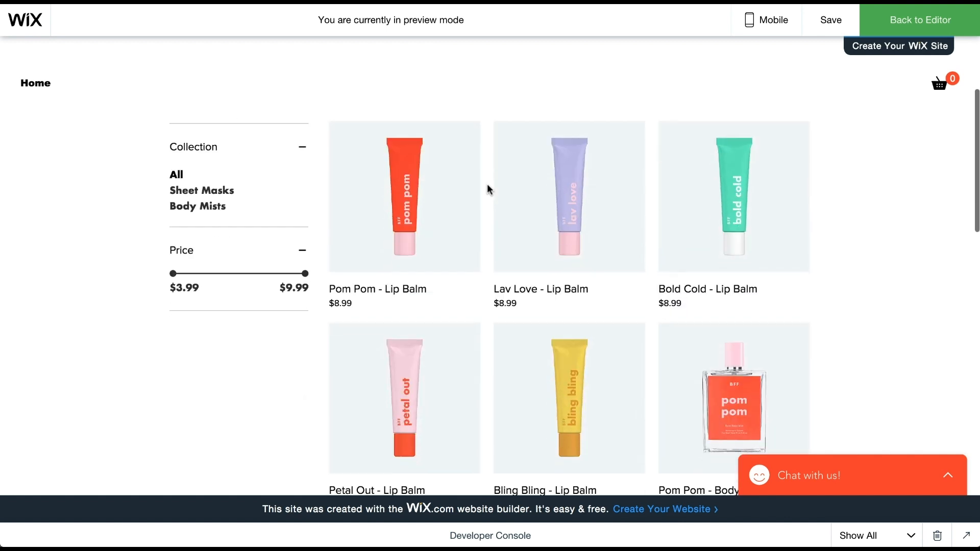
mouse_move(405, 197)
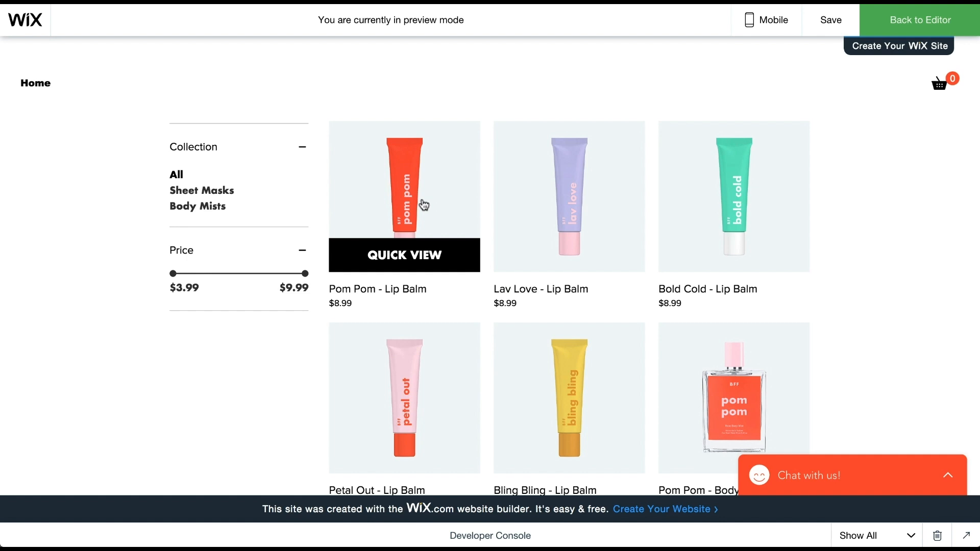
mouse_move(655, 144)
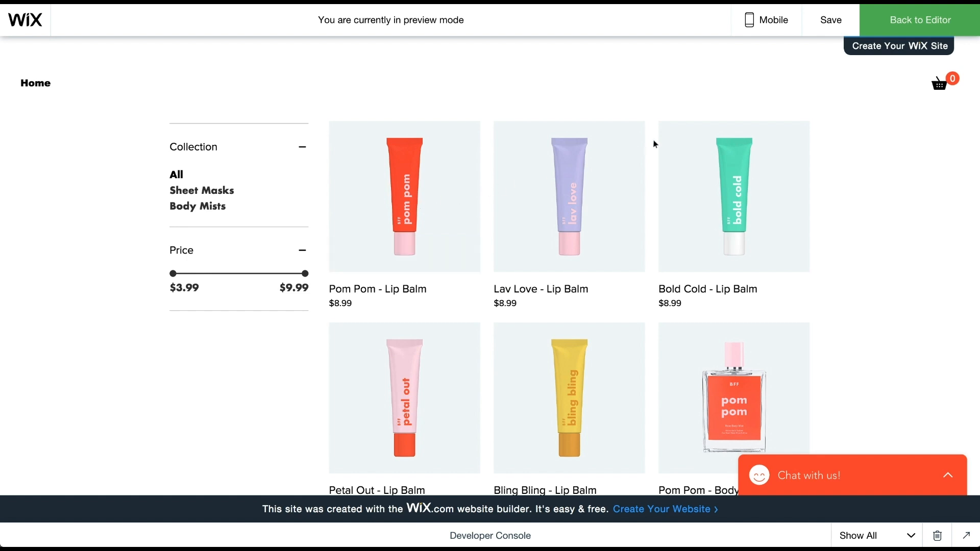
Step: Leave preview, review the relatedProducts collection, and reopen the Product Page
left_click(918, 20)
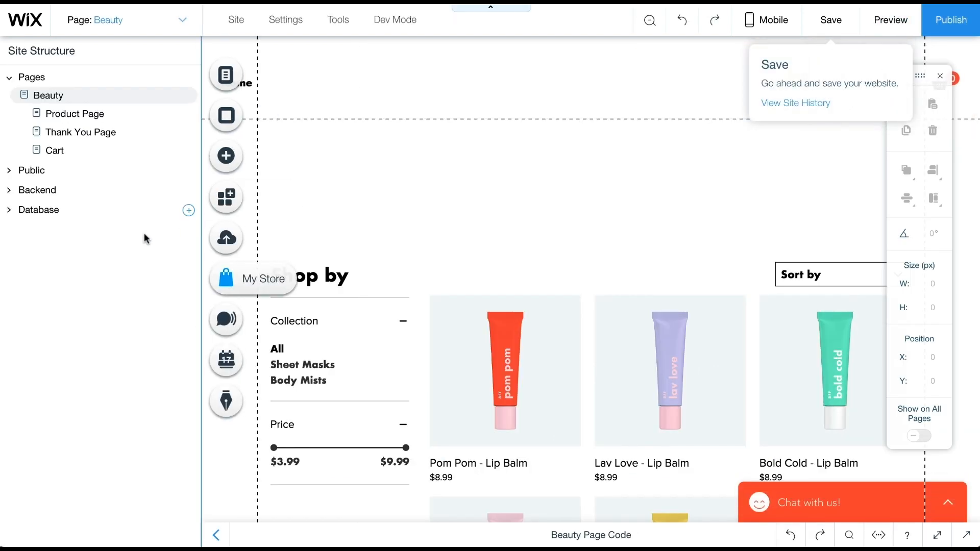
left_click(66, 246)
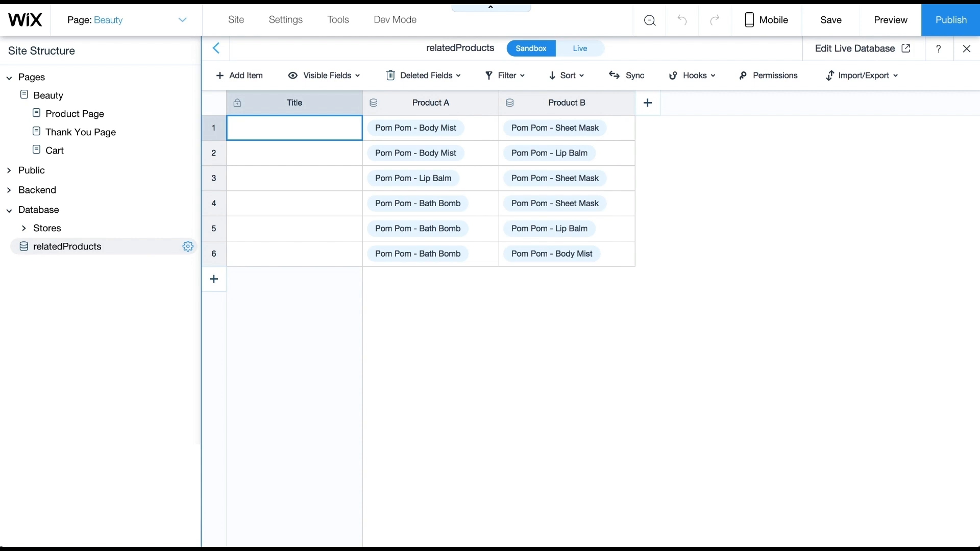
left_click(75, 113)
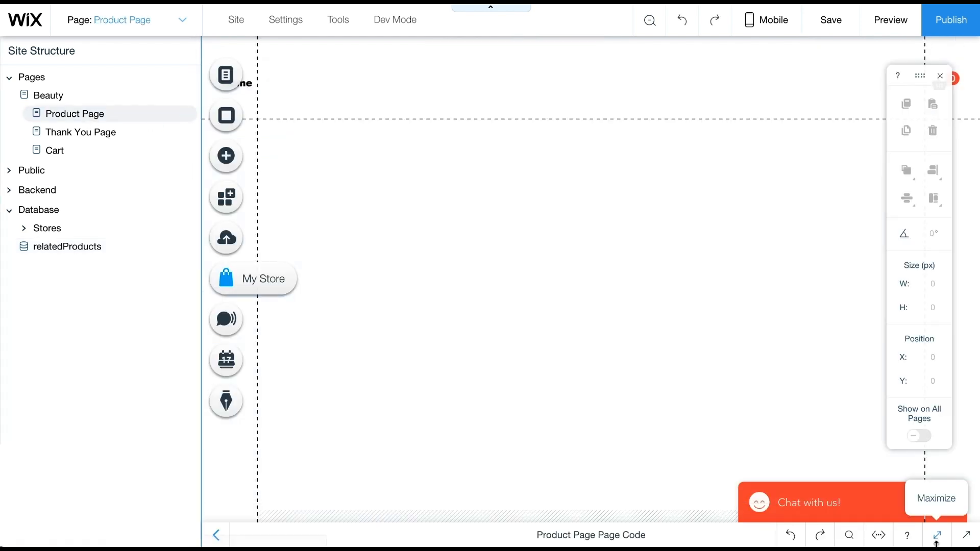
Step: Maximize the code panel and begin writing relatedProductsByTable with Promise.all of two queries
left_click(937, 498)
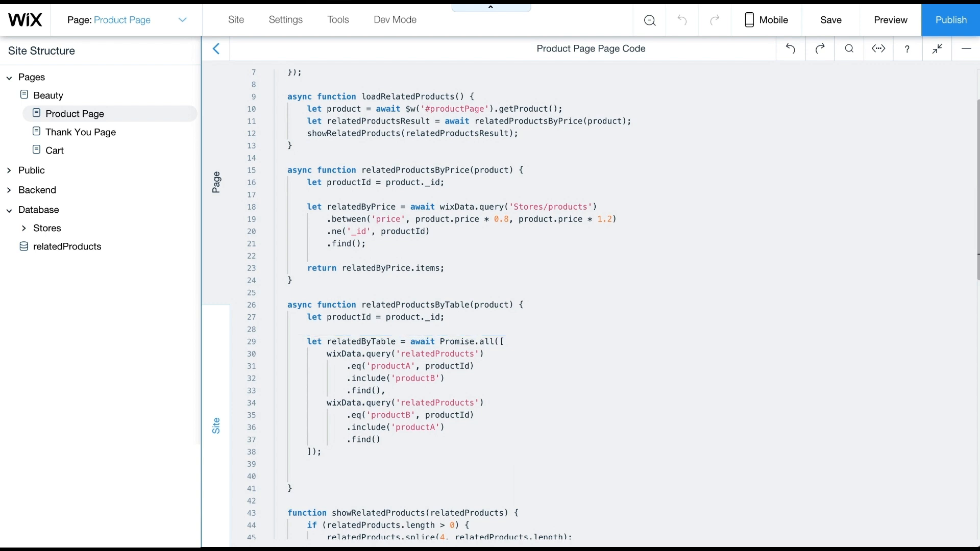
type("let relatedProducts = [")
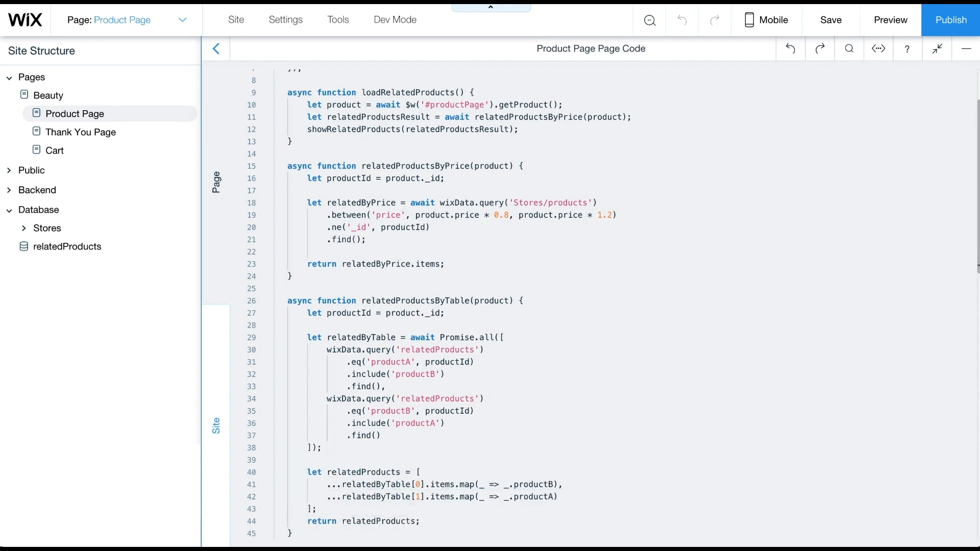
Step: Run both strategies with Promise.all, use table results if any else price-range ones, and preview the site
left_click(318, 508)
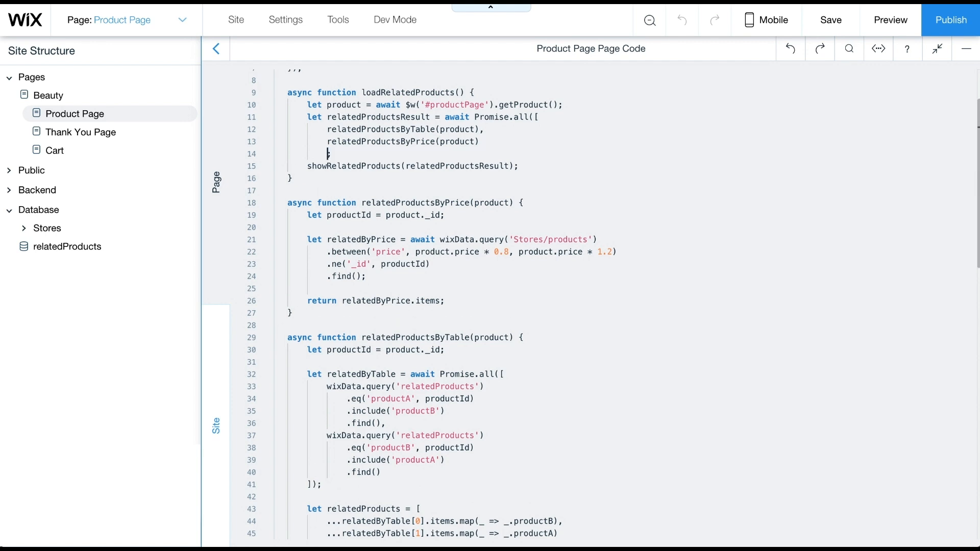
type("if (relatedProductsResult[0].length > 0")
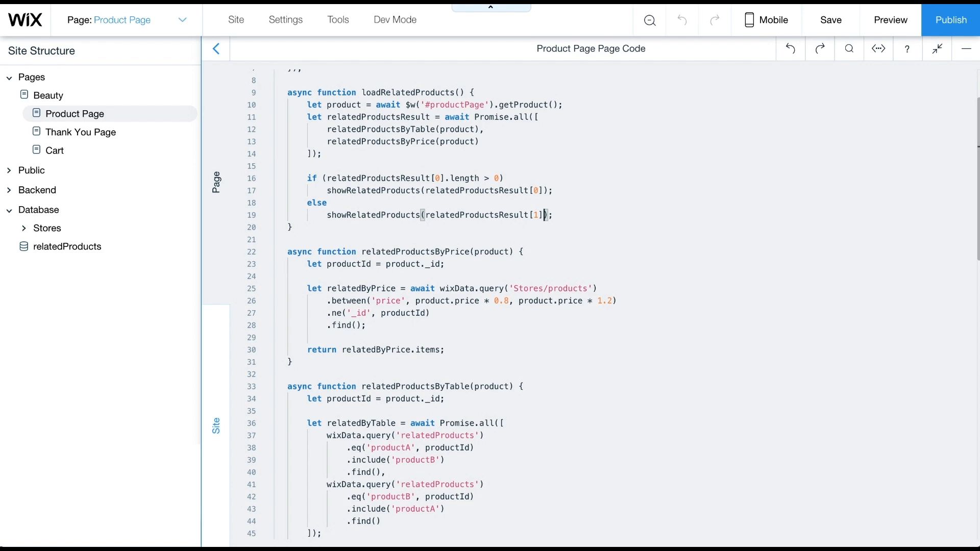
left_click(46, 227)
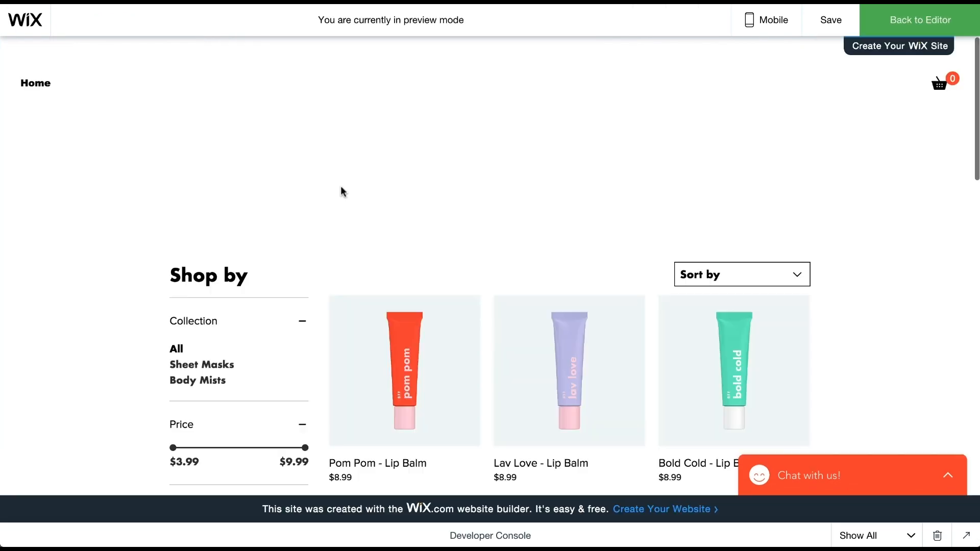
Step: View the Pom Pom lip balm page and check its four 'If you like this' related products
left_click(404, 369)
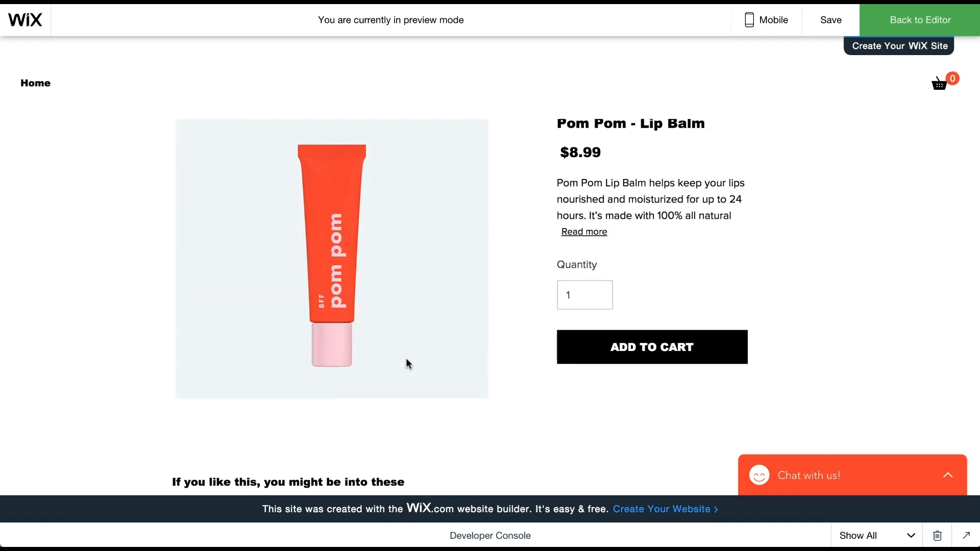
scroll("down", 3)
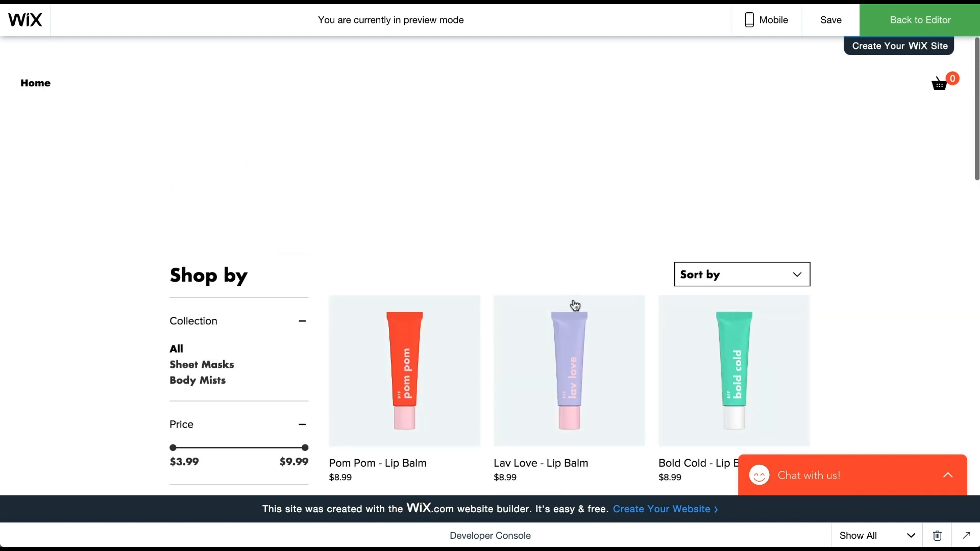
left_click(569, 370)
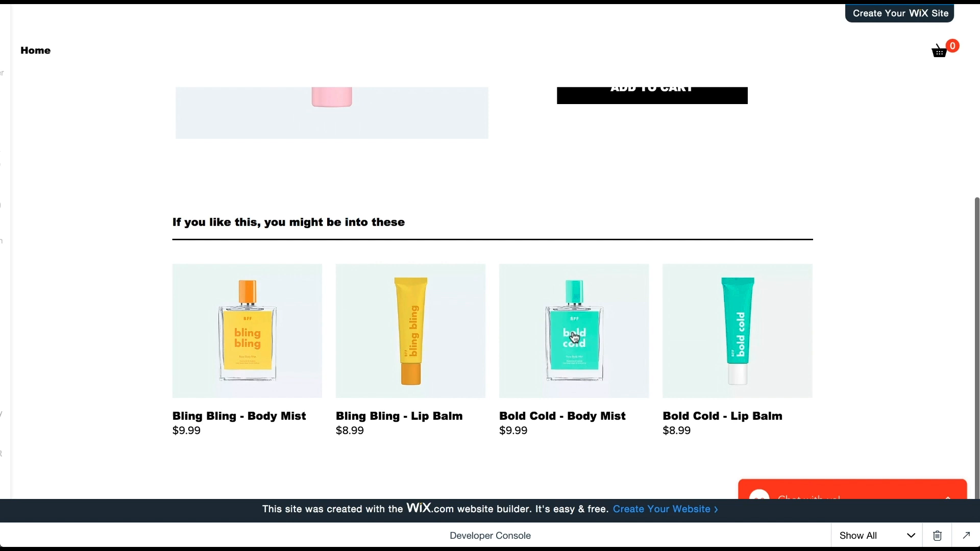